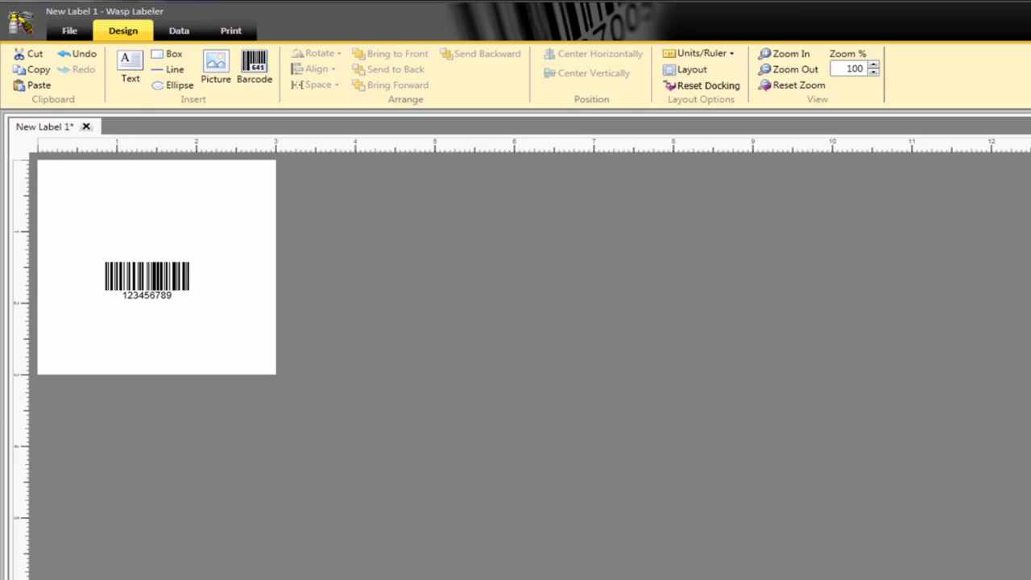
# Use the Teacher Import- Employees.xls Excel workbook as the data source and load its 66 employee rows.
pyautogui.click(179, 29)
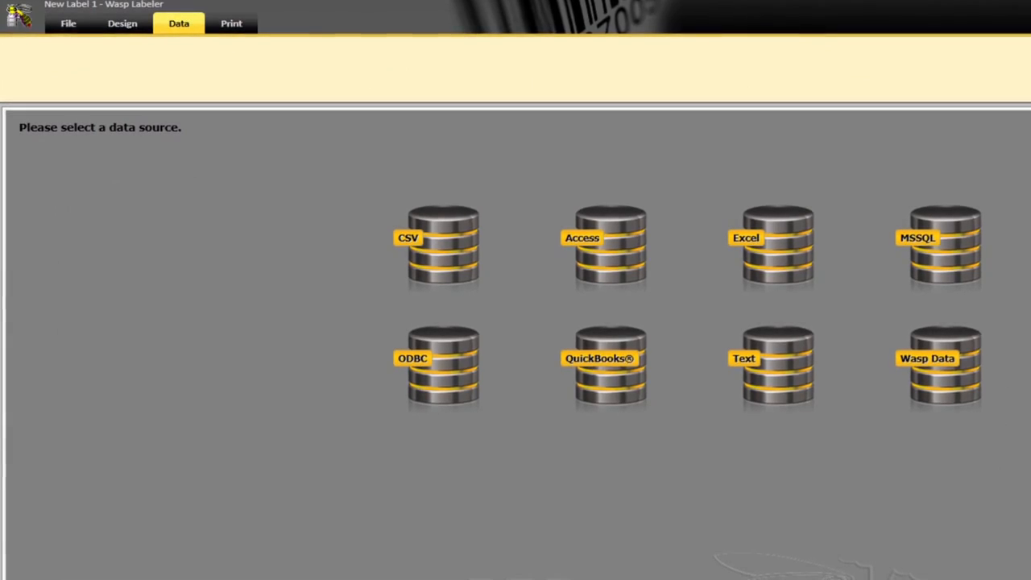
pyautogui.click(777, 245)
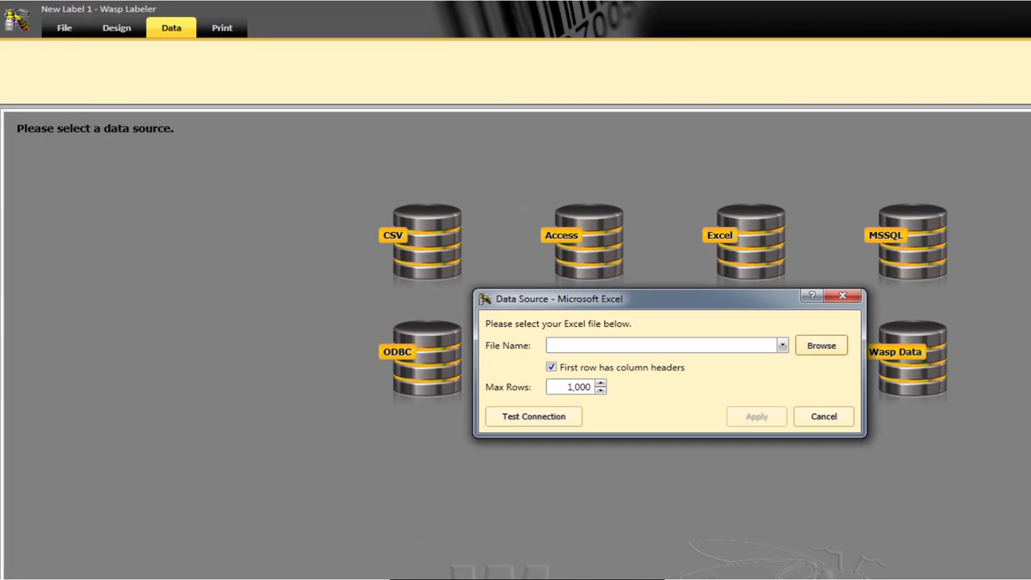
pyautogui.click(821, 345)
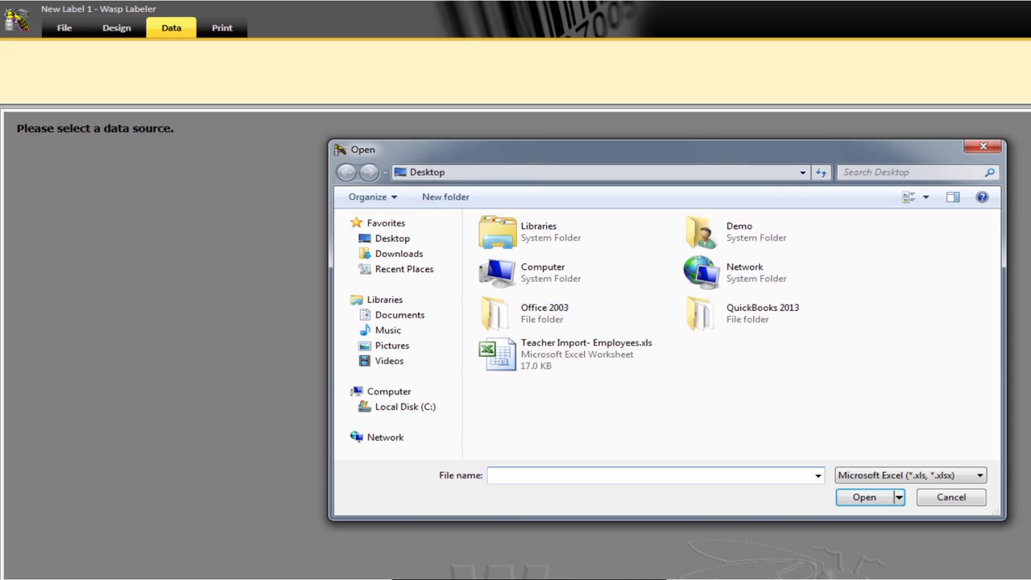
pyautogui.click(586, 354)
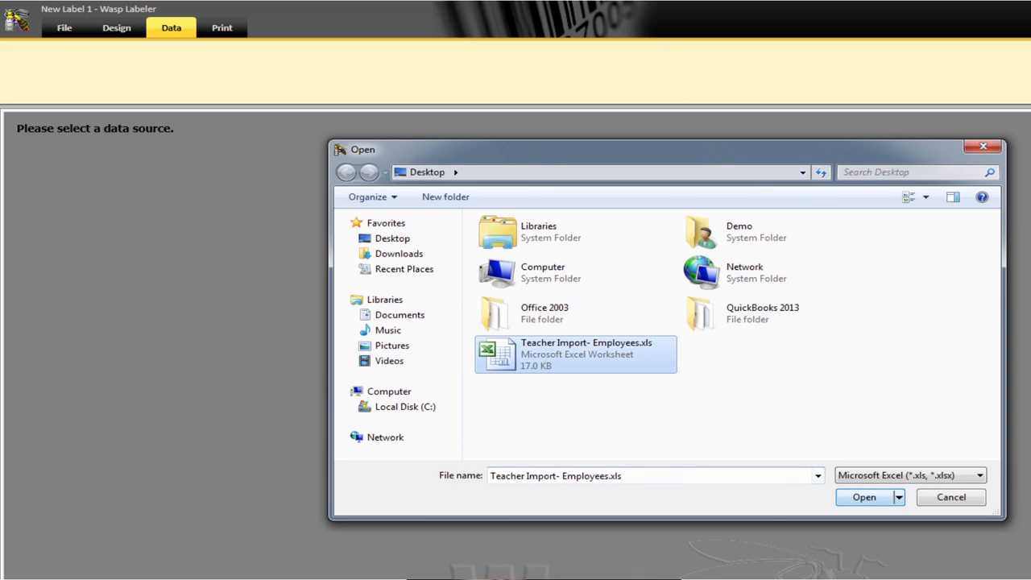
pyautogui.click(864, 496)
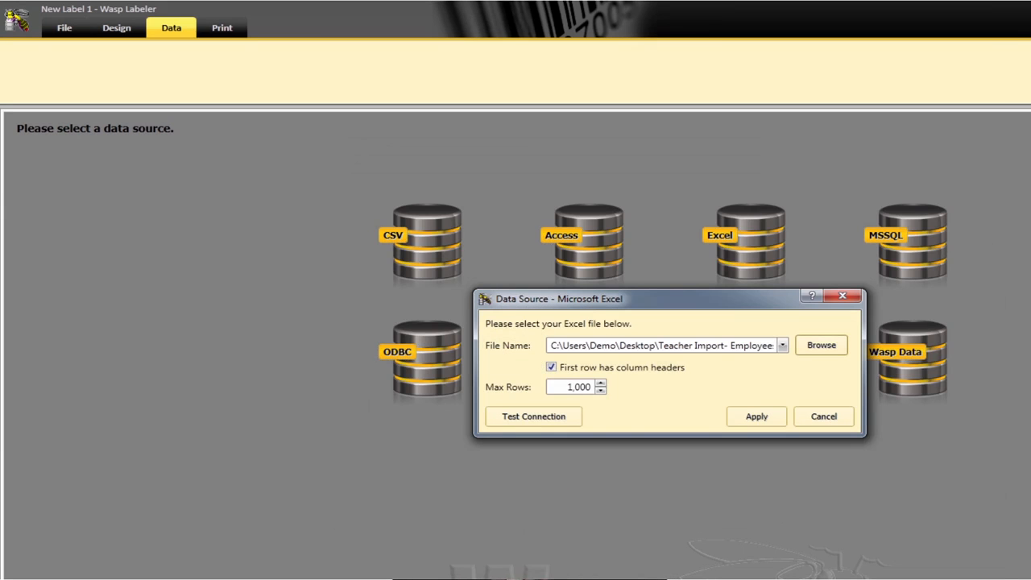
pyautogui.click(755, 415)
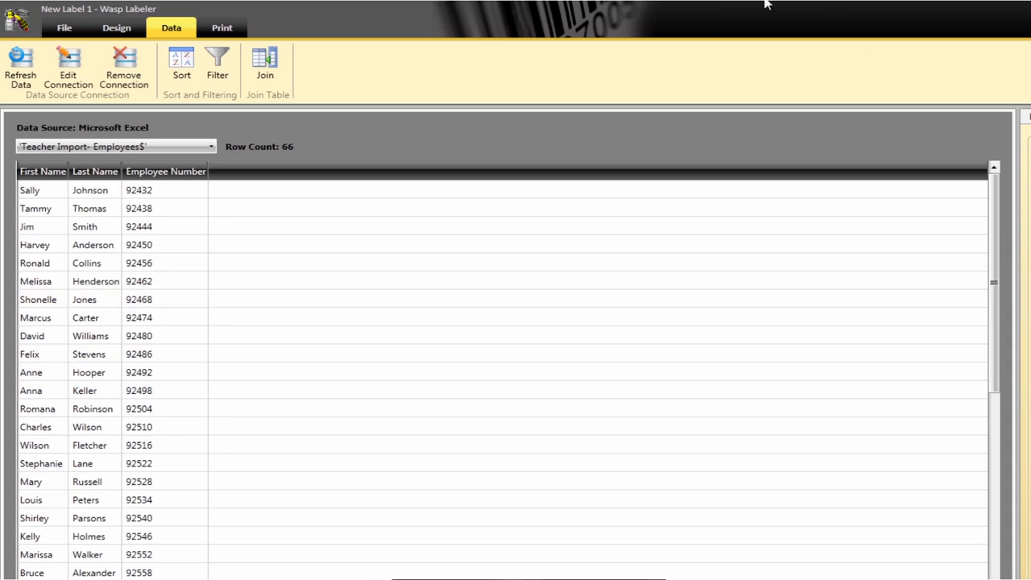
# From Example Templates, preview Address2 and AddrSemi, then load CTIA.labx as a new label.
pyautogui.click(62, 25)
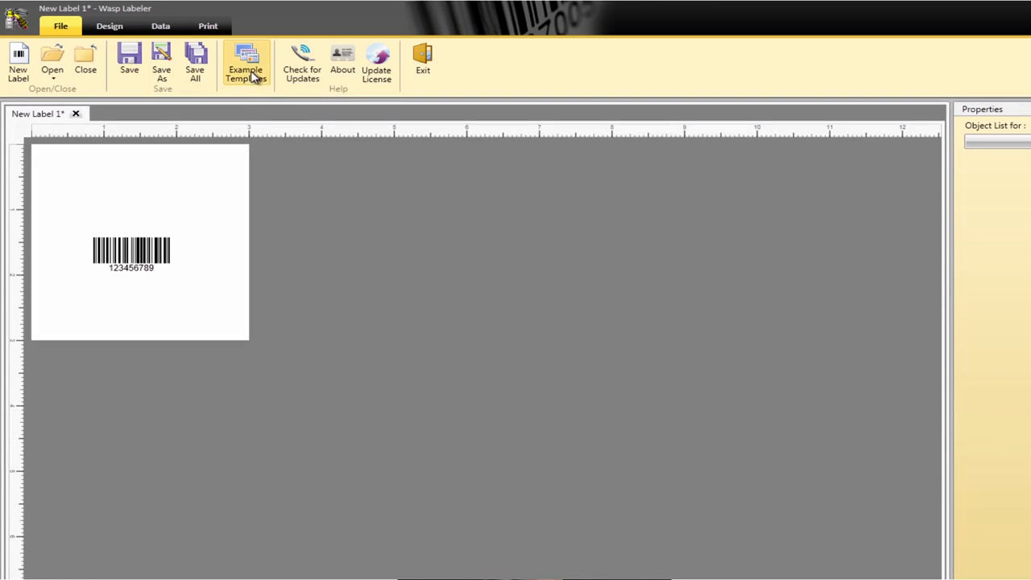
pyautogui.click(245, 64)
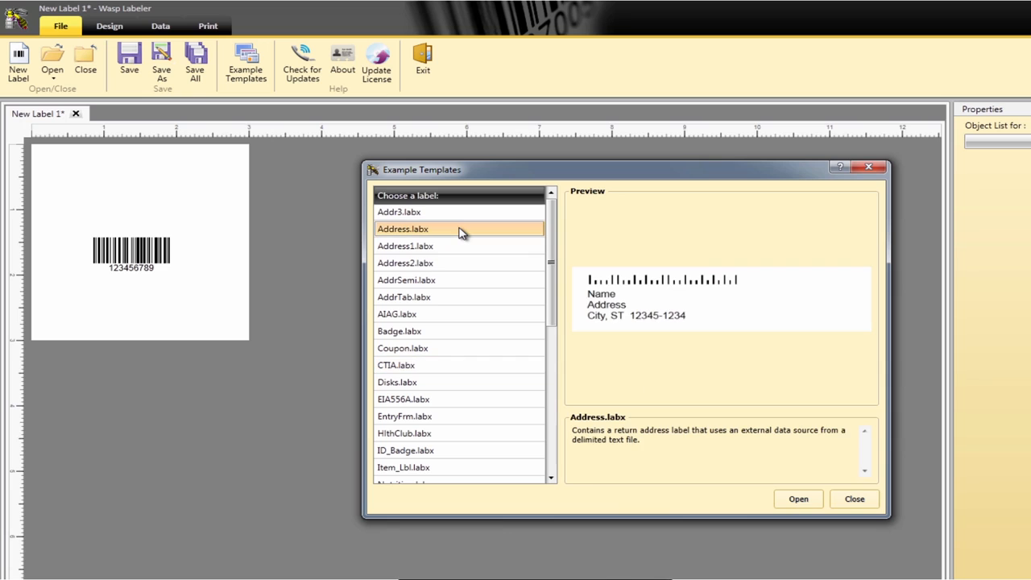
pyautogui.click(406, 262)
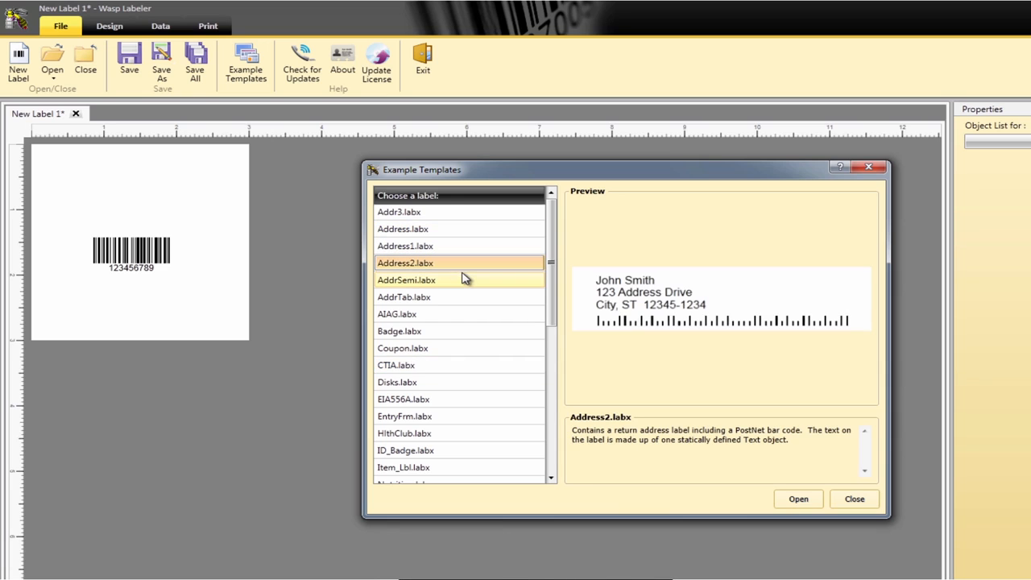
pyautogui.click(406, 280)
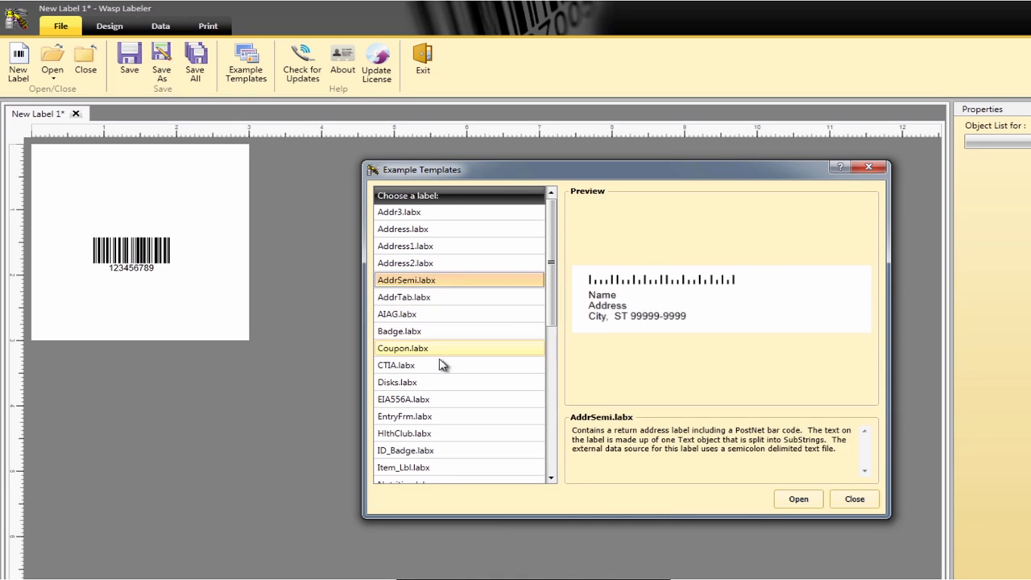
pyautogui.click(396, 364)
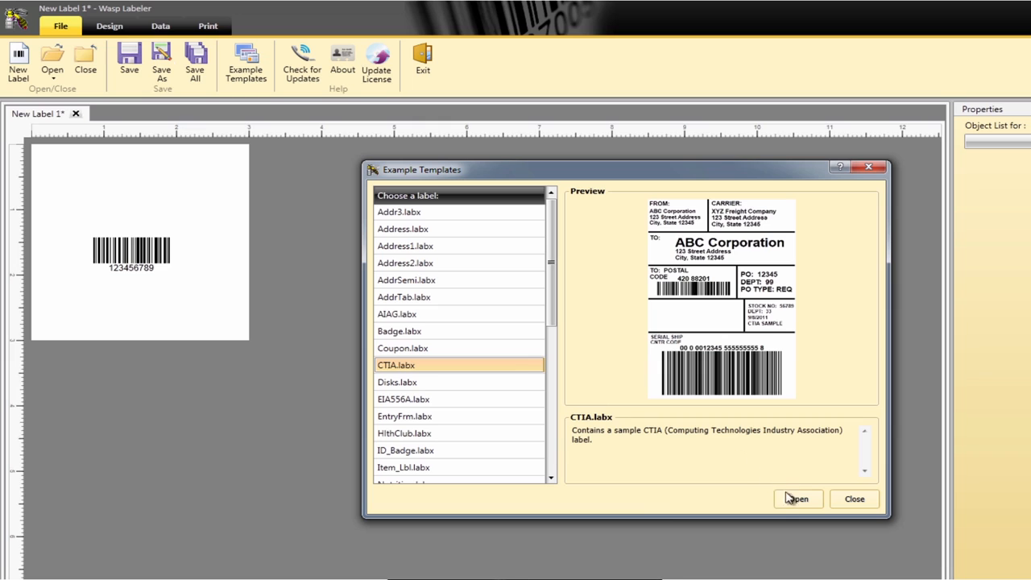
pyautogui.click(798, 499)
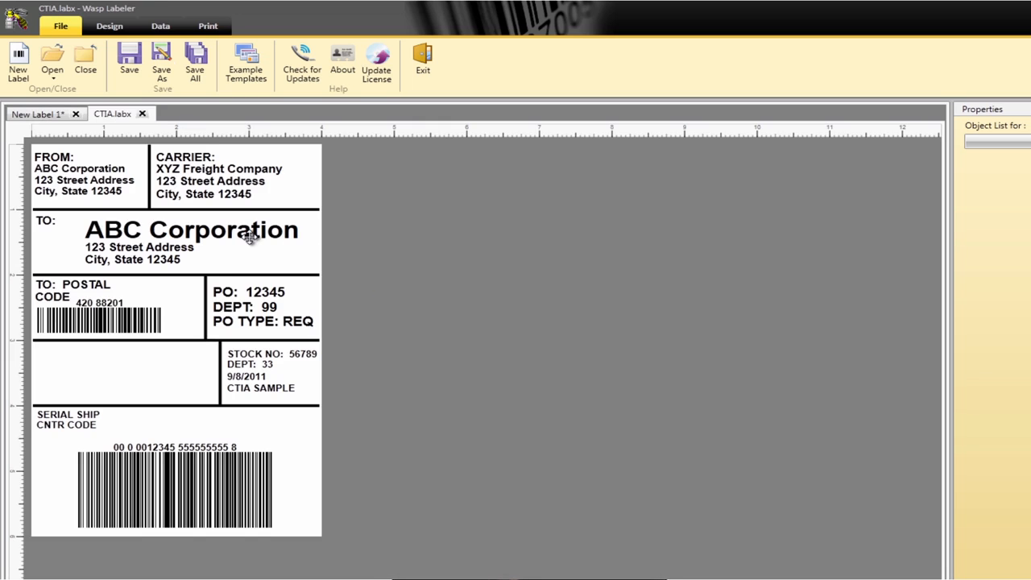
# Close the CTIA label, place the Wasp logo picture on New Label 1, and show product tour.labx.
pyautogui.click(187, 229)
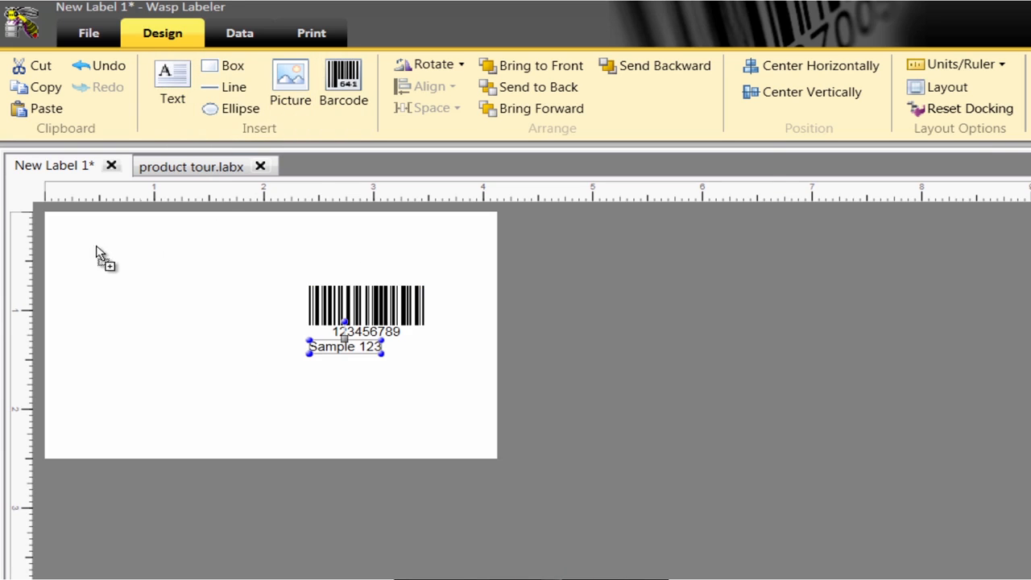
pyautogui.click(290, 81)
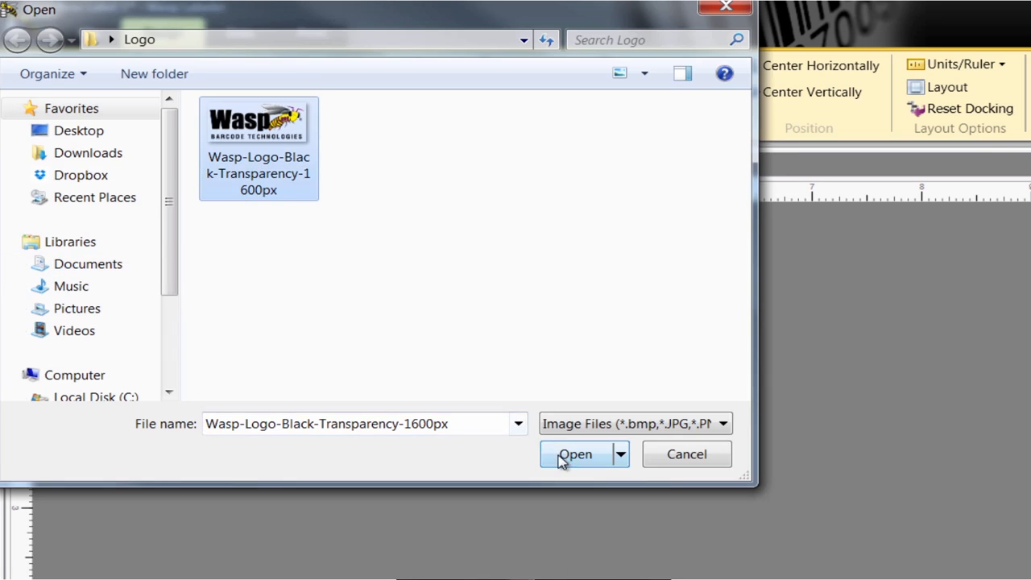
pyautogui.click(575, 454)
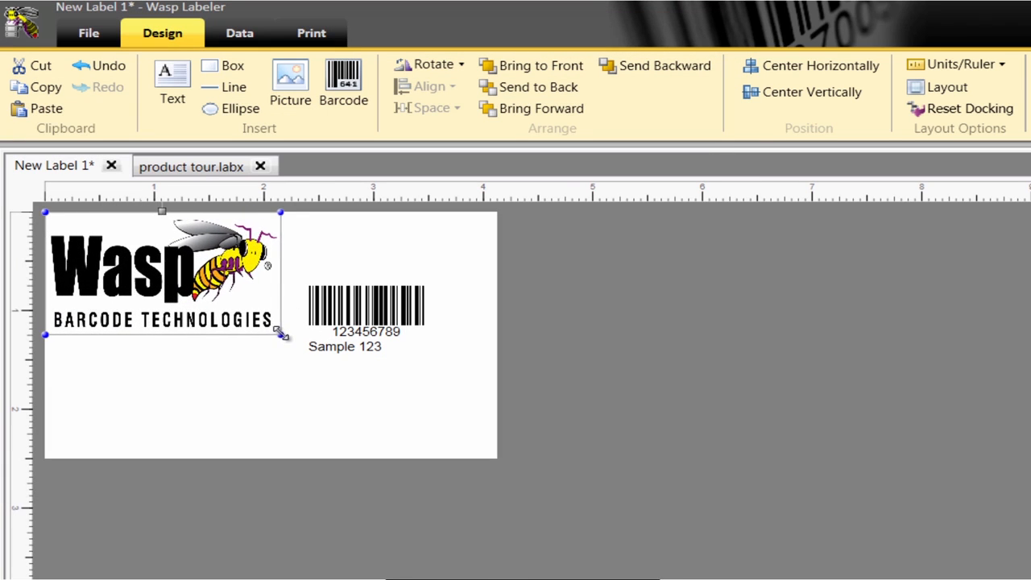
pyautogui.click(190, 164)
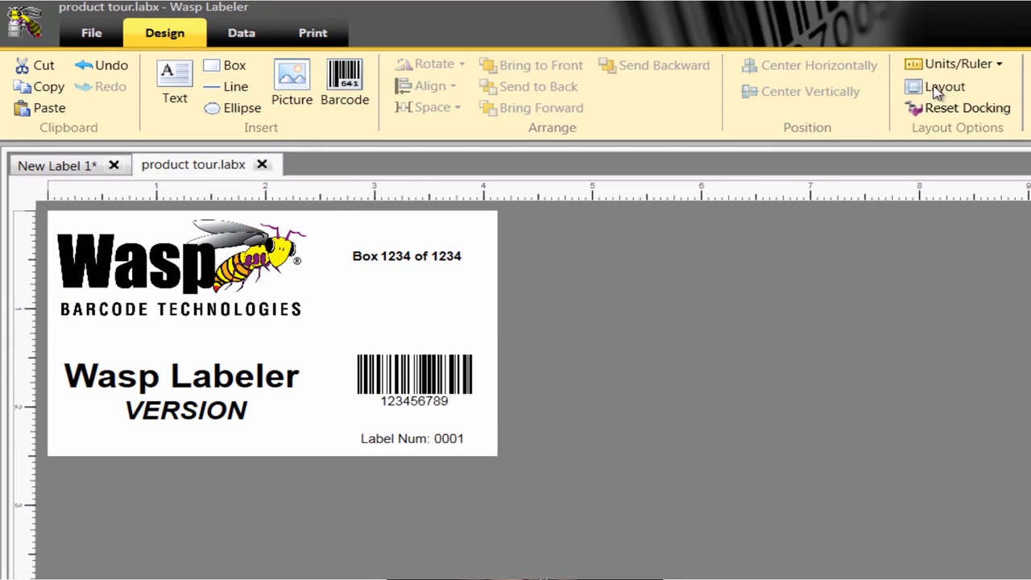
# Set Page Setup to Avery Laser 12-295 Laser Tags-White and confirm with OK.
pyautogui.click(944, 87)
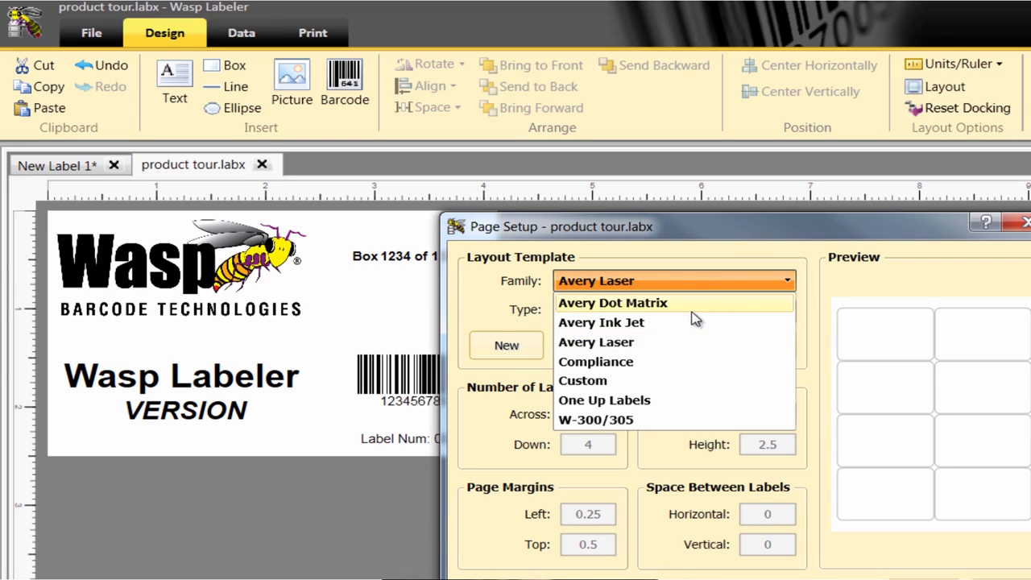
pyautogui.moveTo(675, 341)
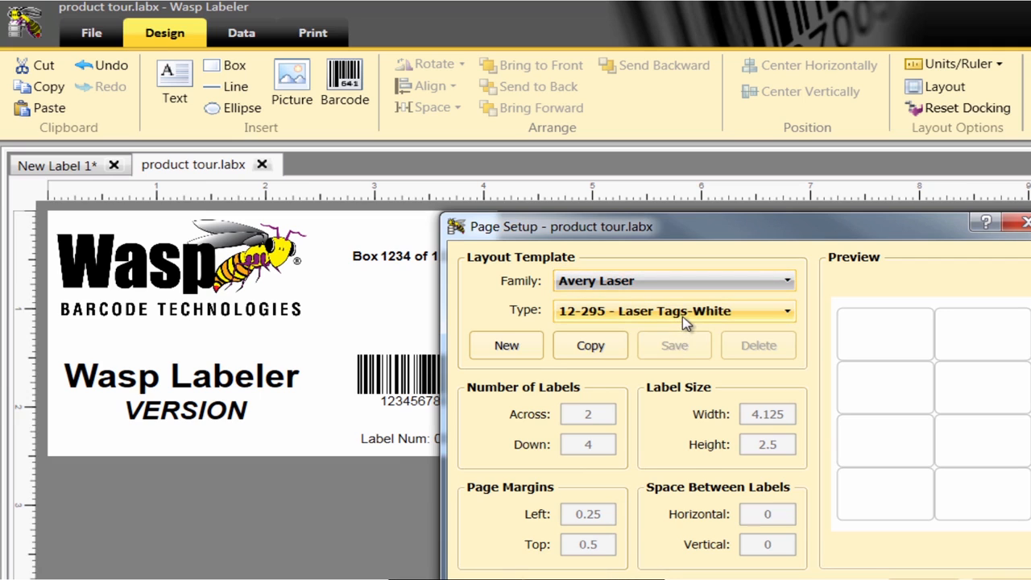
pyautogui.click(787, 310)
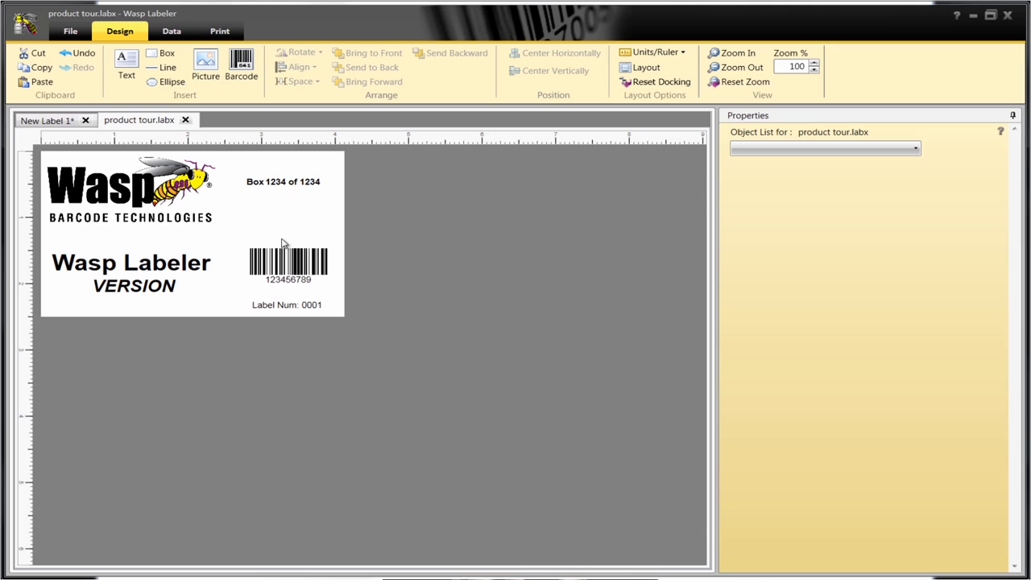
# Give the barcode a serial number content source starting at seed 123456 with step 1.
pyautogui.click(287, 261)
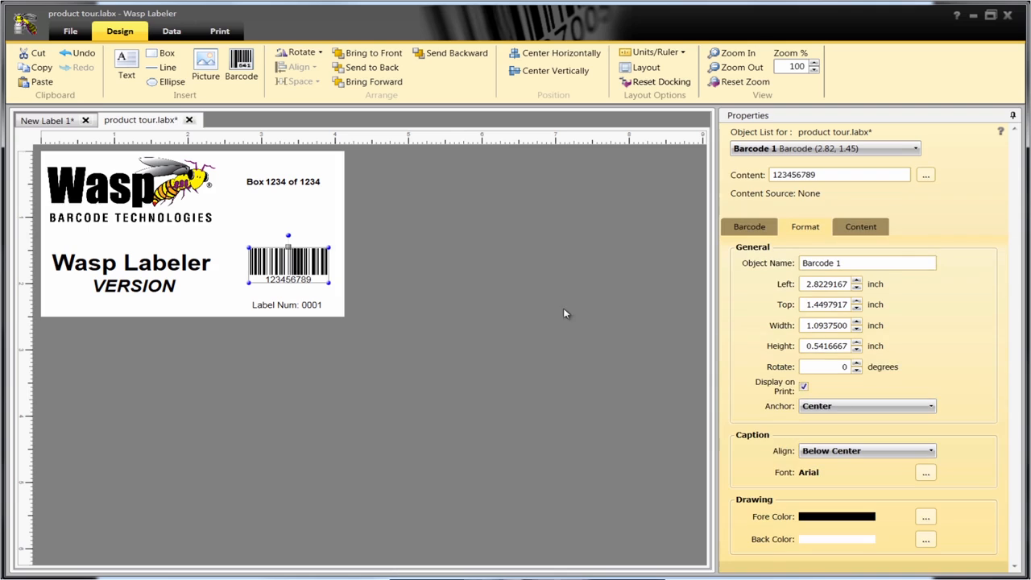
pyautogui.click(860, 225)
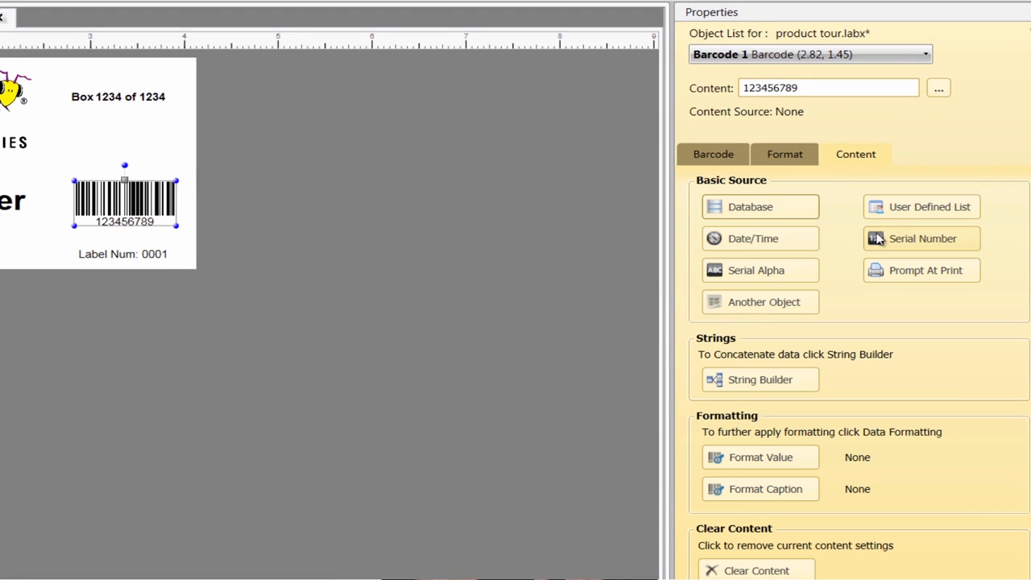
pyautogui.click(921, 238)
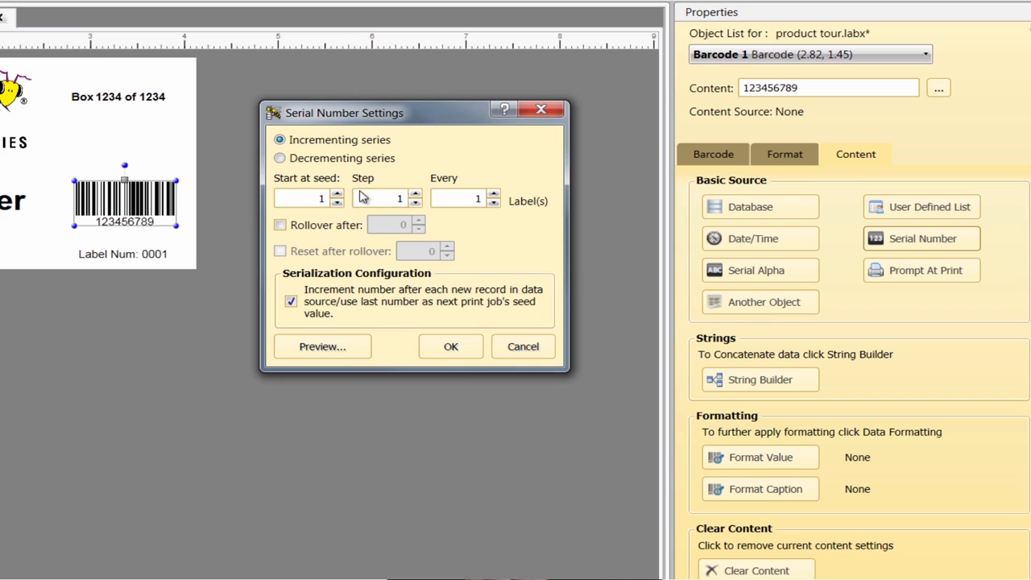
pyautogui.write('123456')
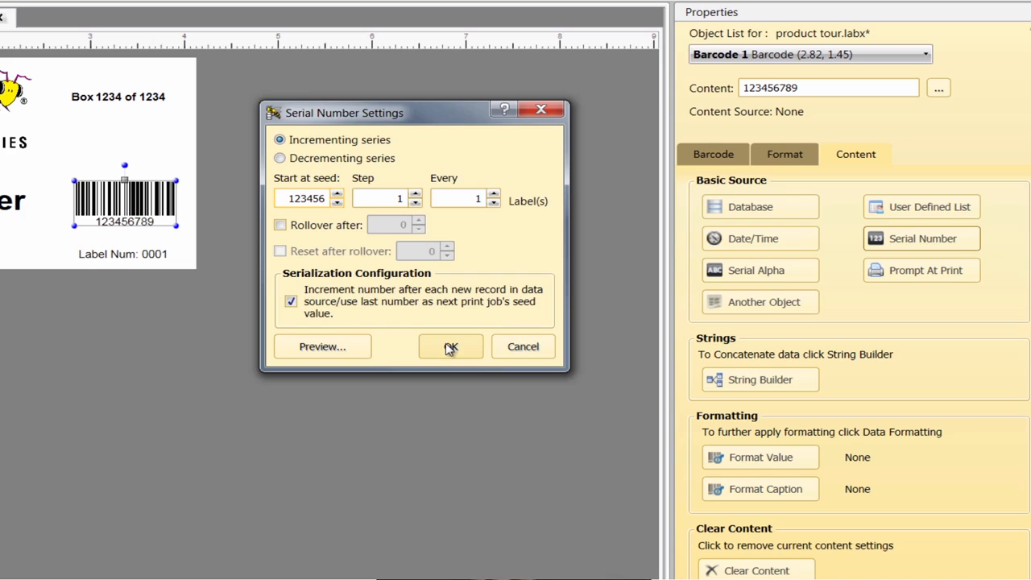
pyautogui.click(450, 346)
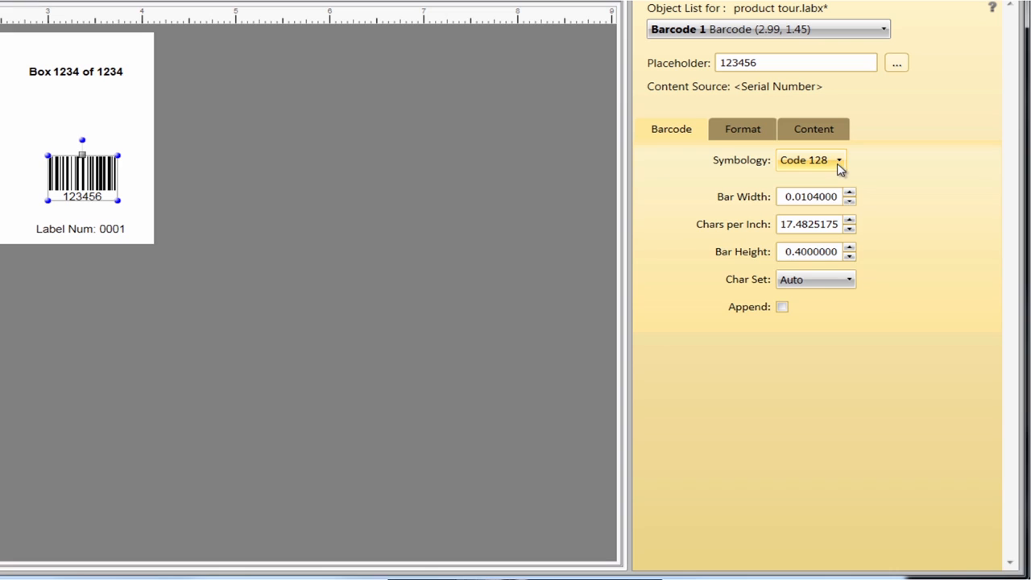
# Change the barcode symbology to QR Code and replace placeholder 123456 with 'waspbarcode'.
pyautogui.click(838, 159)
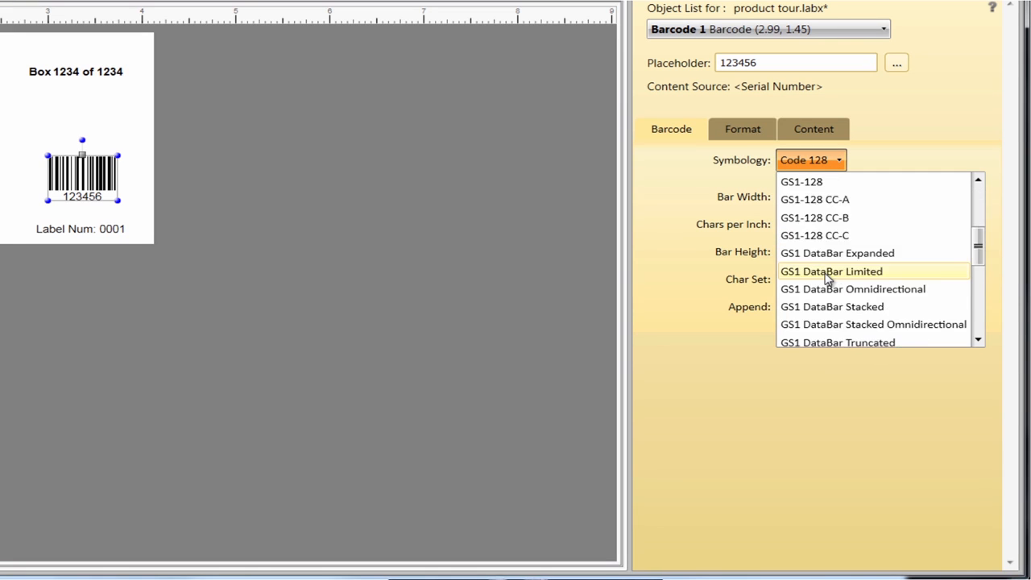
pyautogui.scroll(-3)
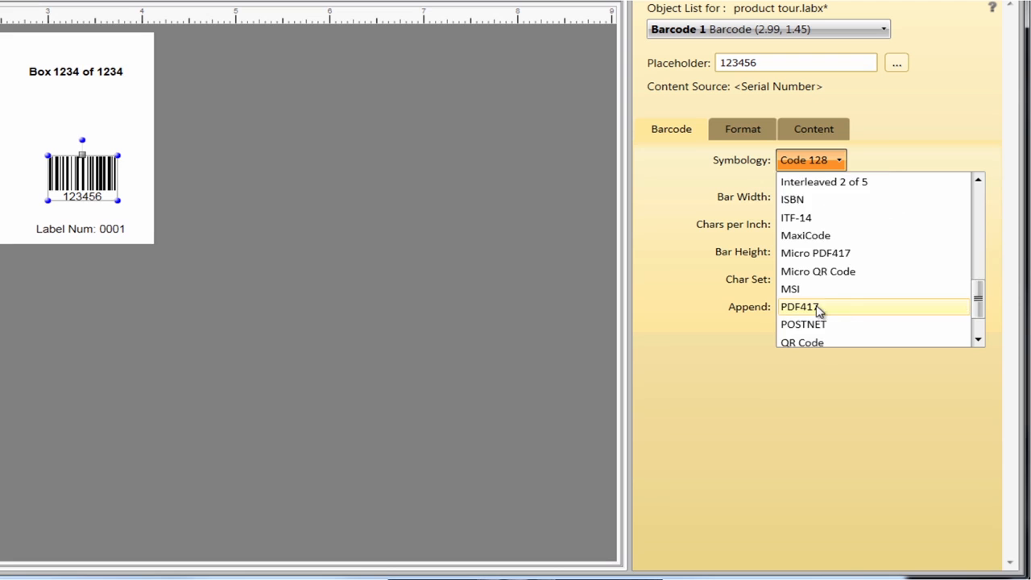
pyautogui.click(802, 342)
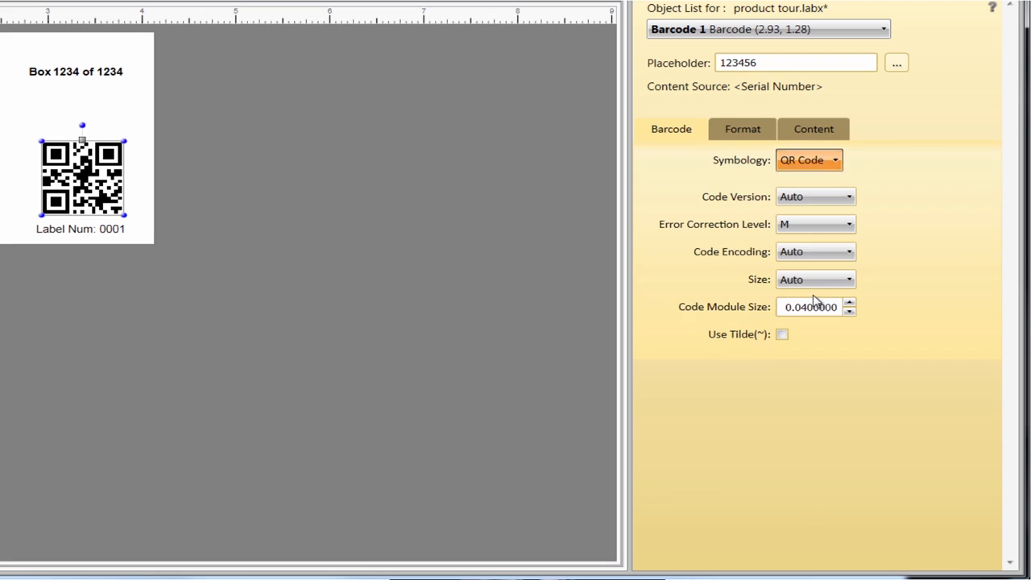
pyautogui.tripleClick(796, 61)
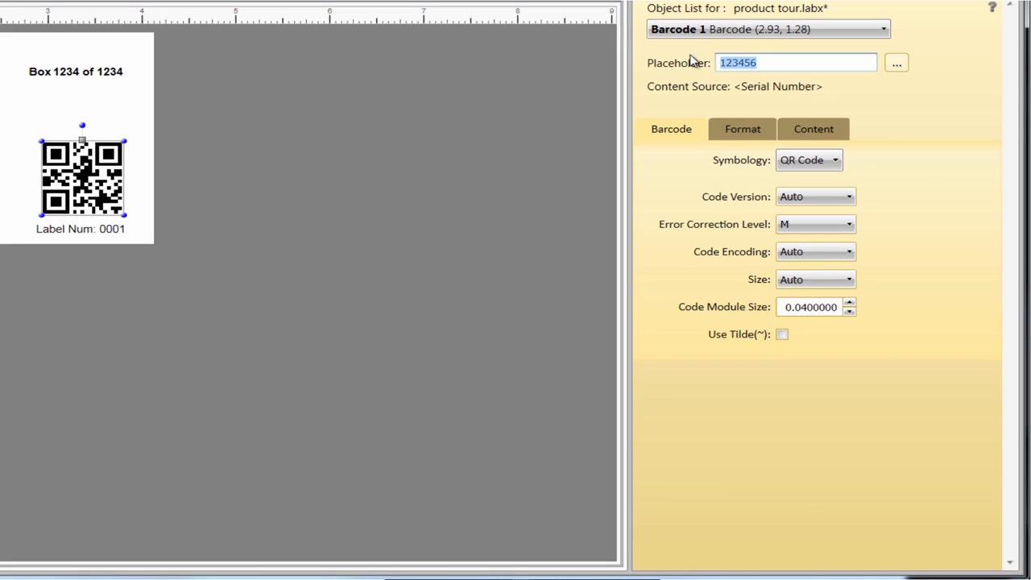
pyautogui.write('w')
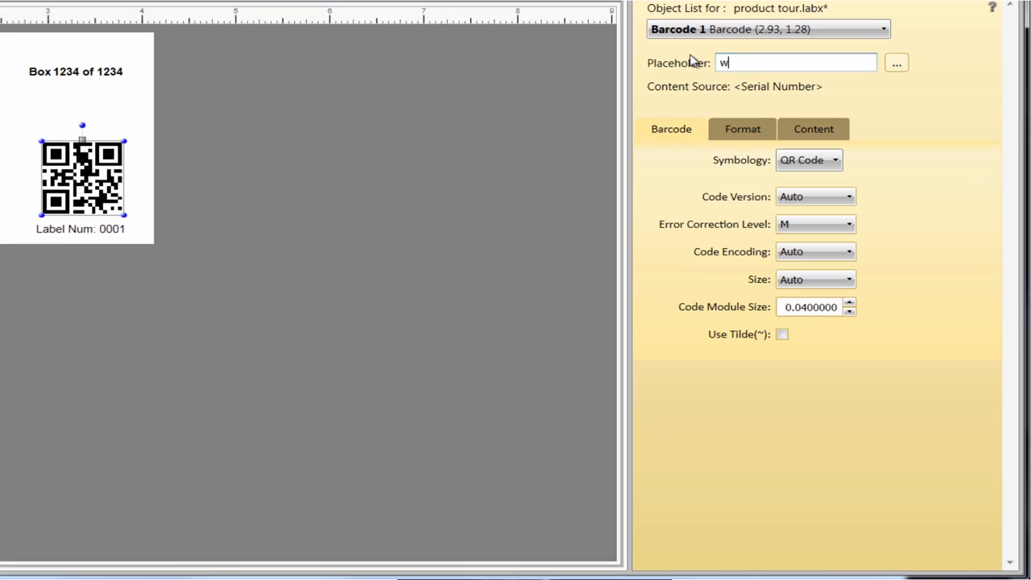
pyautogui.write('aspbarcode')
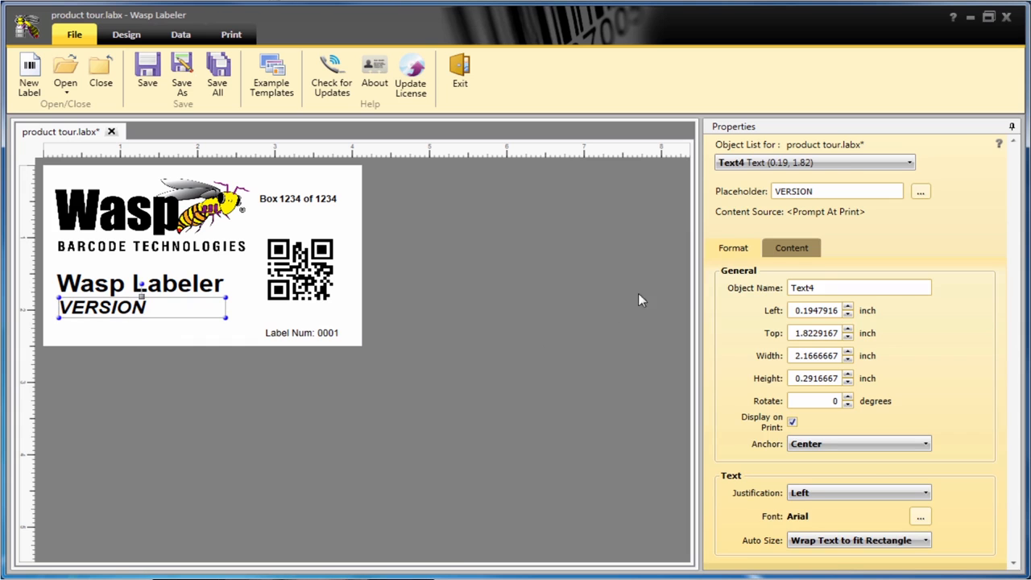
# Make the VERSION text Prompt At Print with its default description, then show the print preview.
pyautogui.click(909, 346)
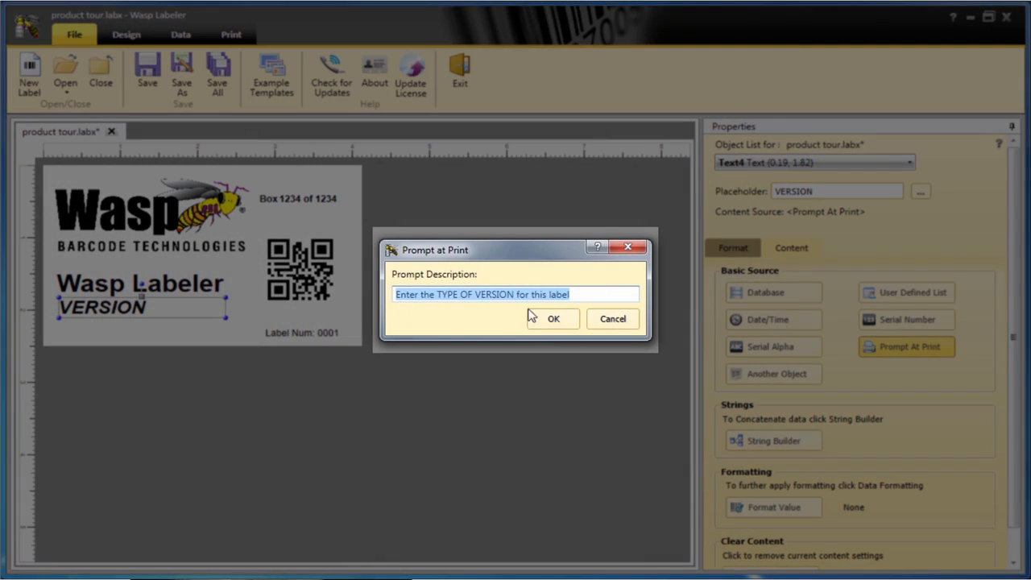
pyautogui.click(555, 319)
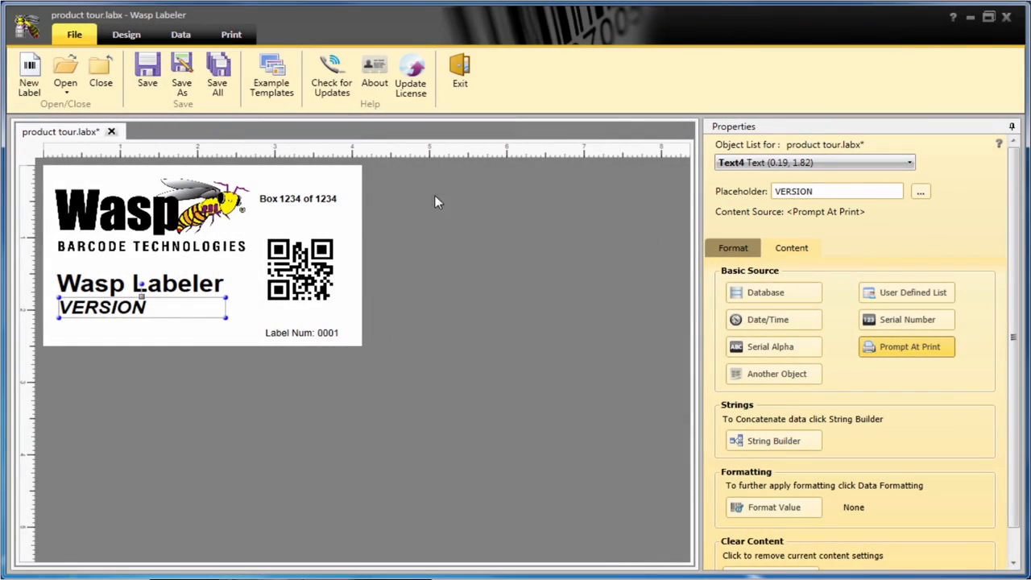
pyautogui.click(232, 35)
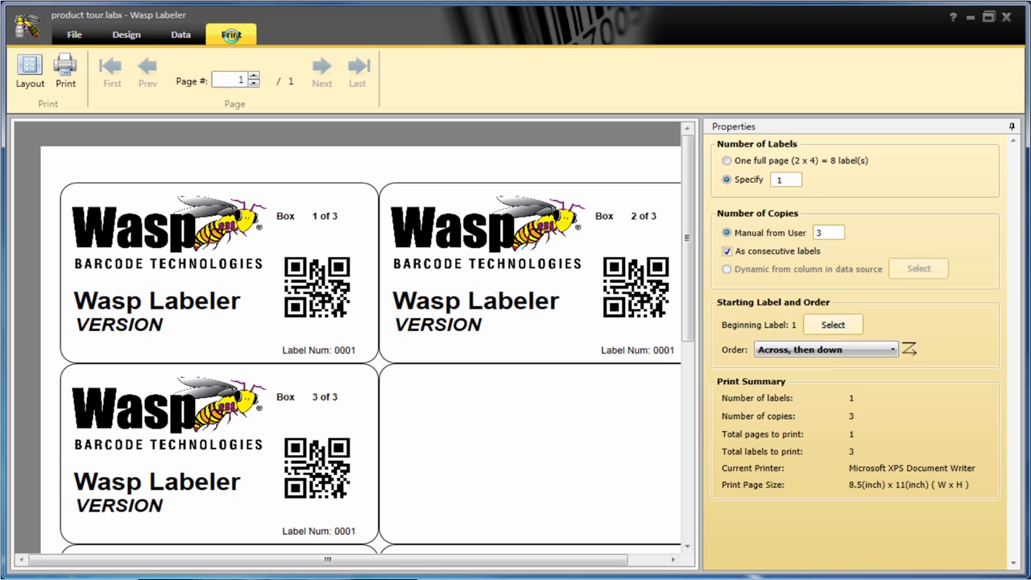
# Print the three labels with Version 7 entered at the prompt to XPS, then close the XPS output.
pyautogui.click(65, 72)
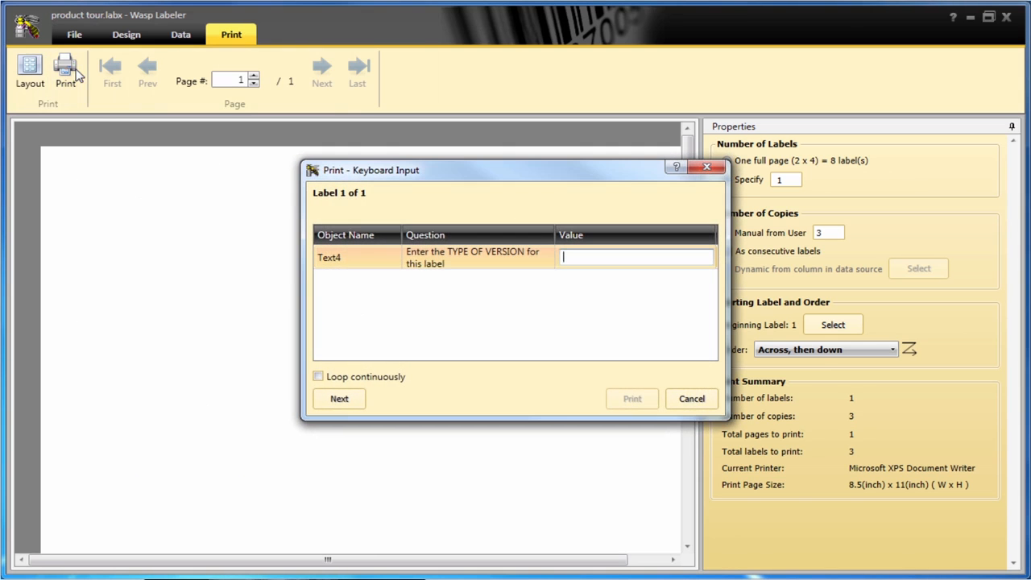
pyautogui.write('Version 7')
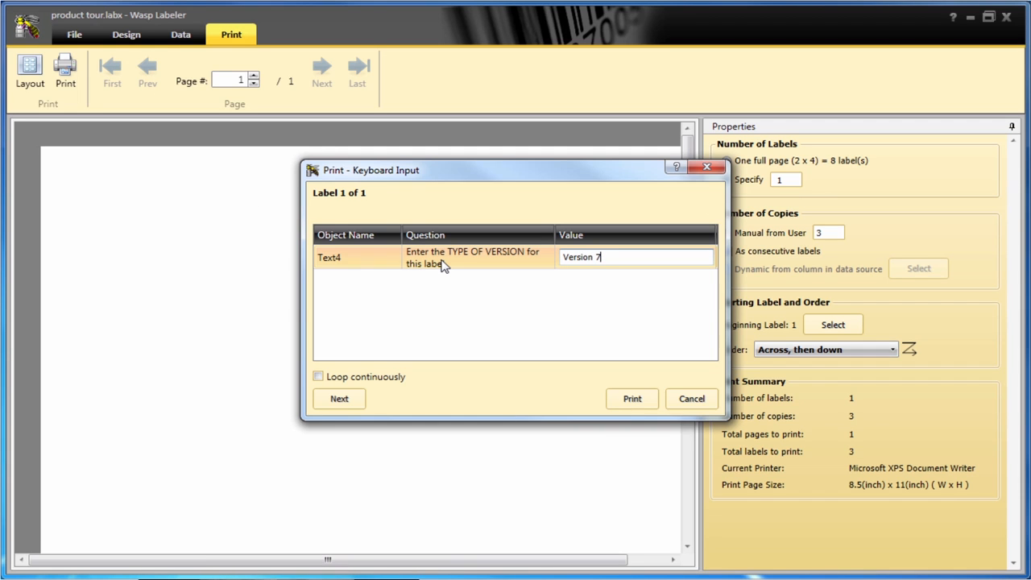
pyautogui.click(631, 399)
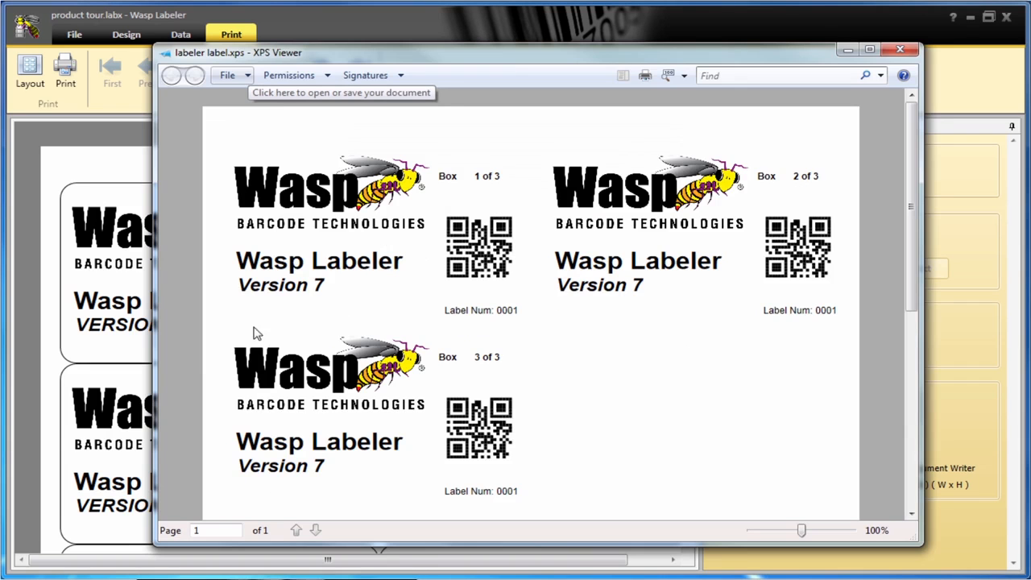
pyautogui.moveTo(625, 290)
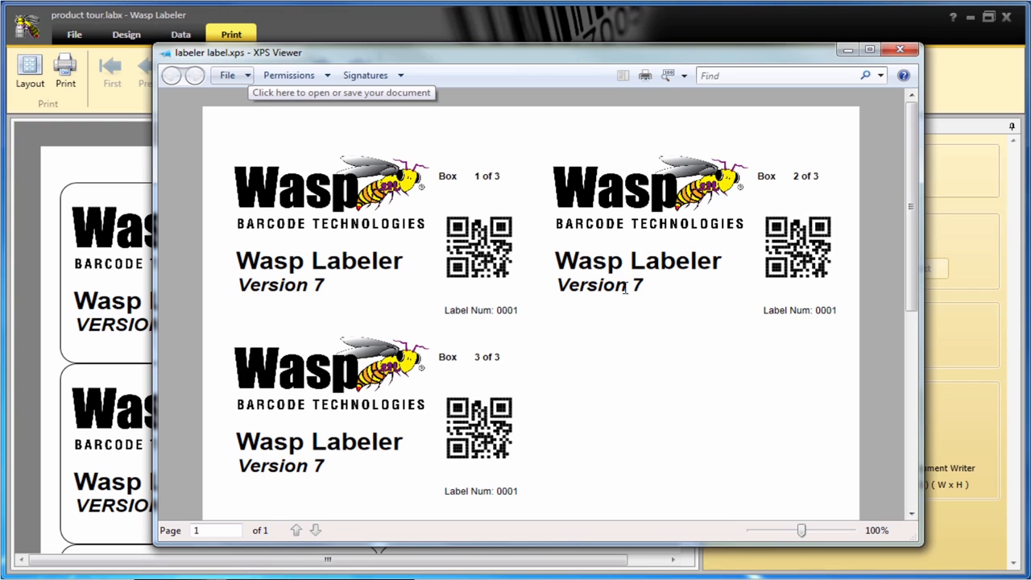
pyautogui.click(899, 48)
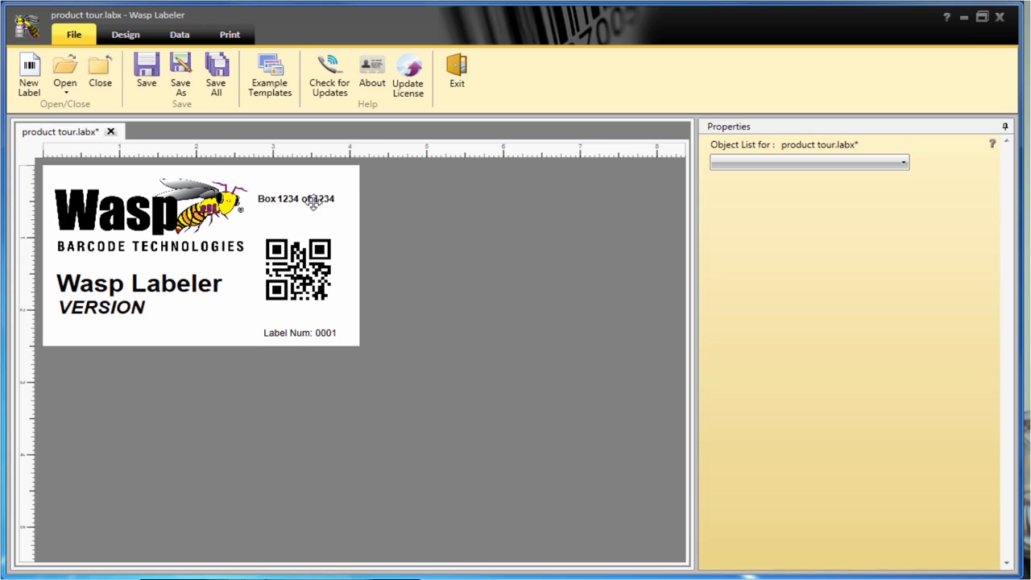
# Review the Box text's String Builder (copies counter, text, copies total) and show the three-label print preview.
pyautogui.click(307, 199)
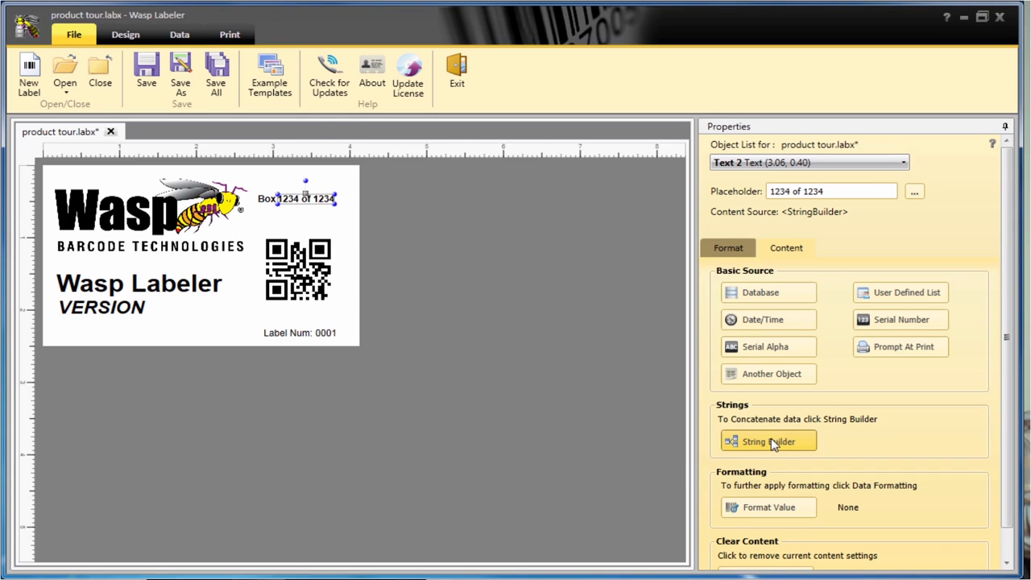
pyautogui.click(767, 441)
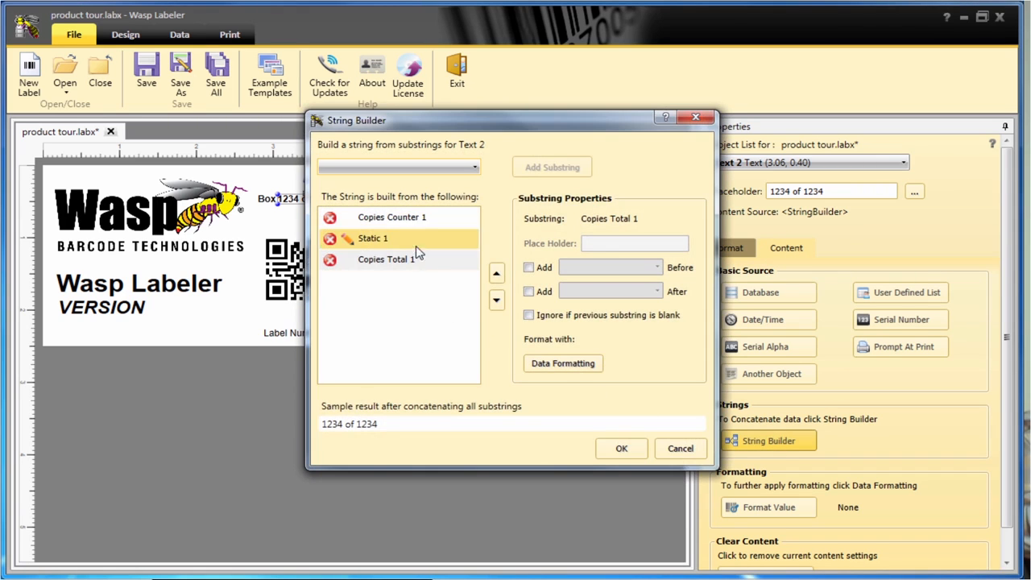
pyautogui.click(621, 448)
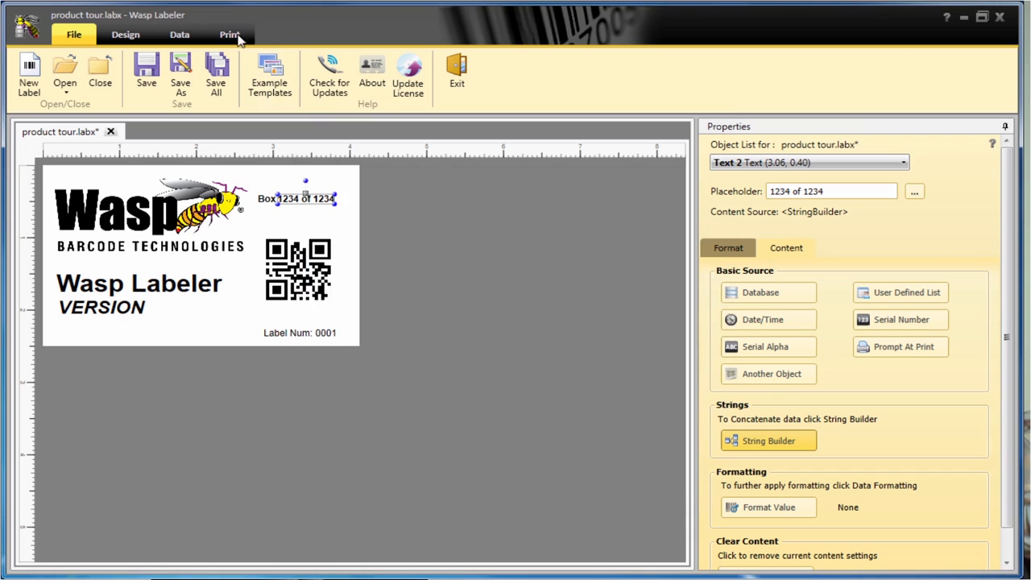
pyautogui.click(228, 34)
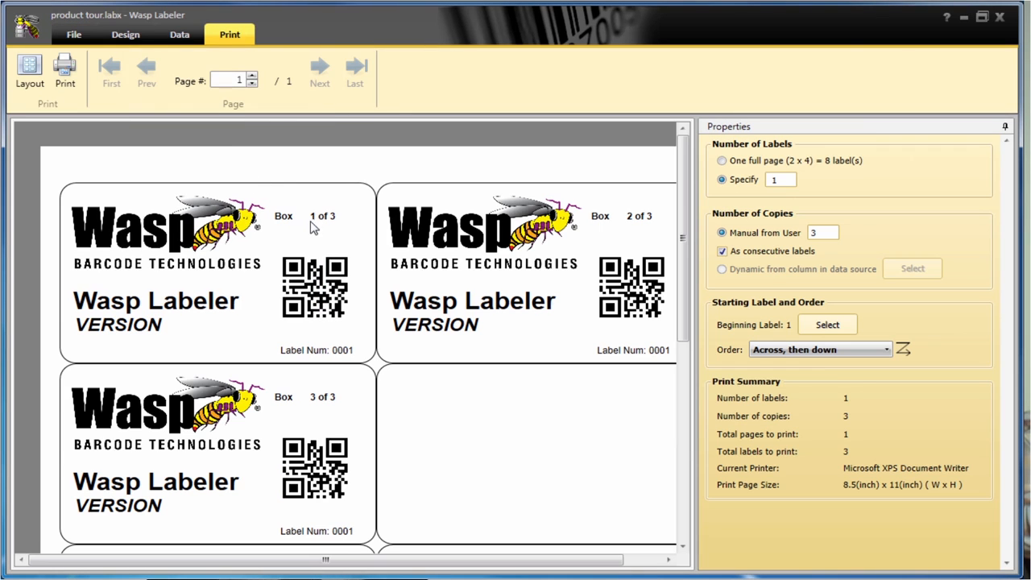